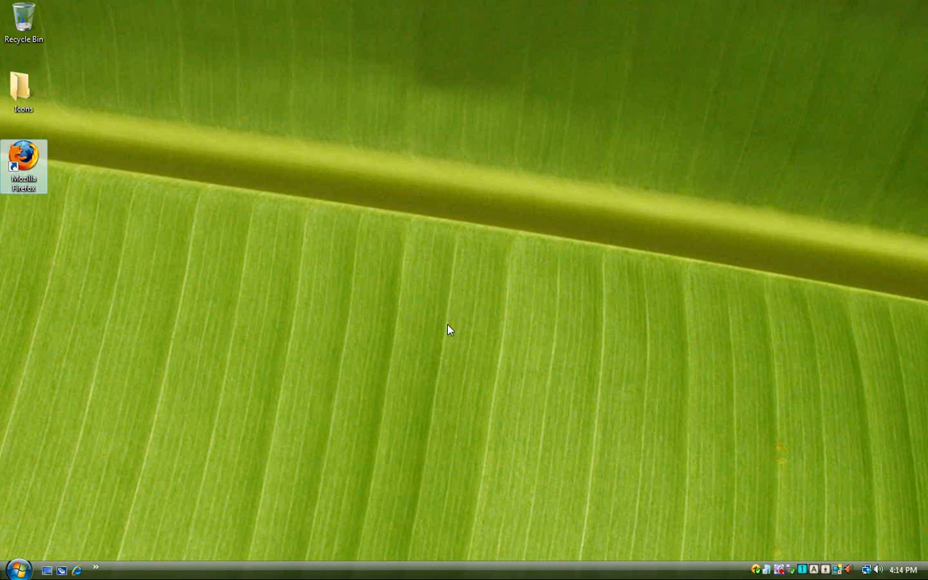
{"action": "mouse_move", "coordinate": [70, 190]}
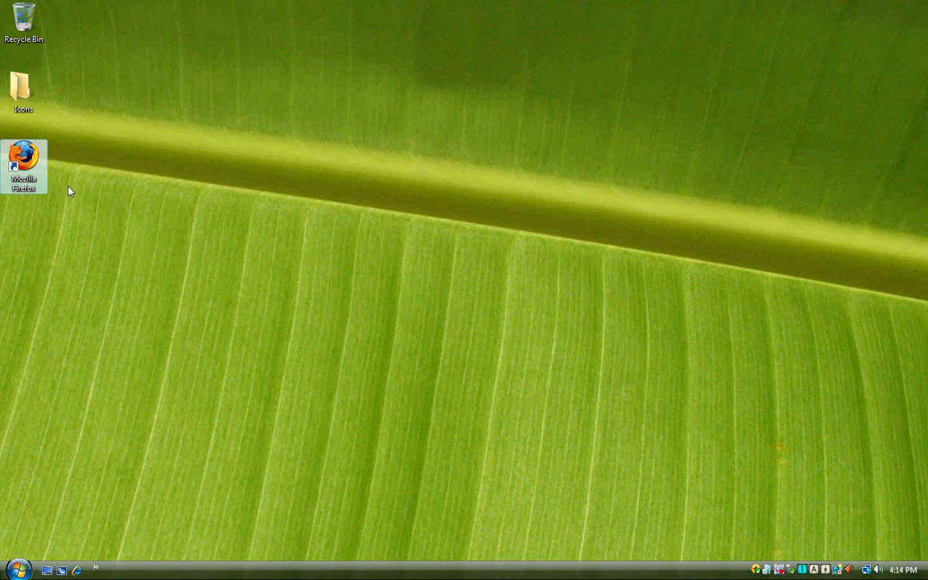
Download the Foxit Reader 2.3 installer from foxitsoftware.com in Firefox and show the desktop
{"action": "double_click", "coordinate": [22, 160]}
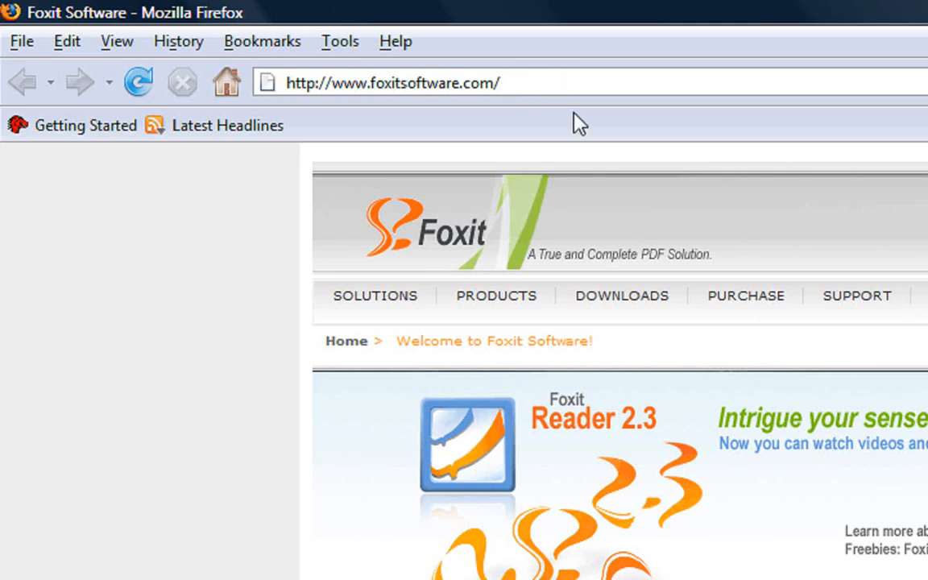
{"action": "left_click", "coordinate": [622, 295]}
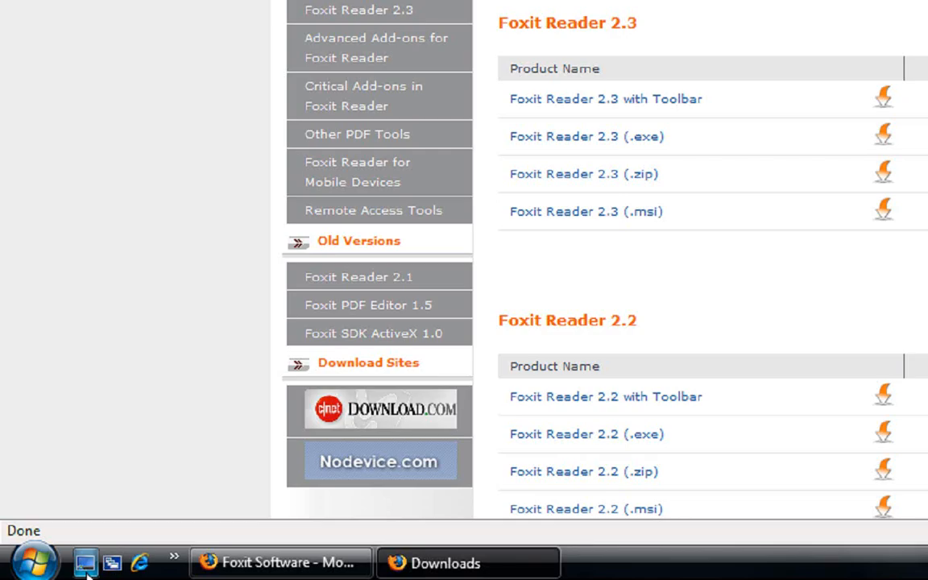
{"action": "left_click", "coordinate": [83, 563]}
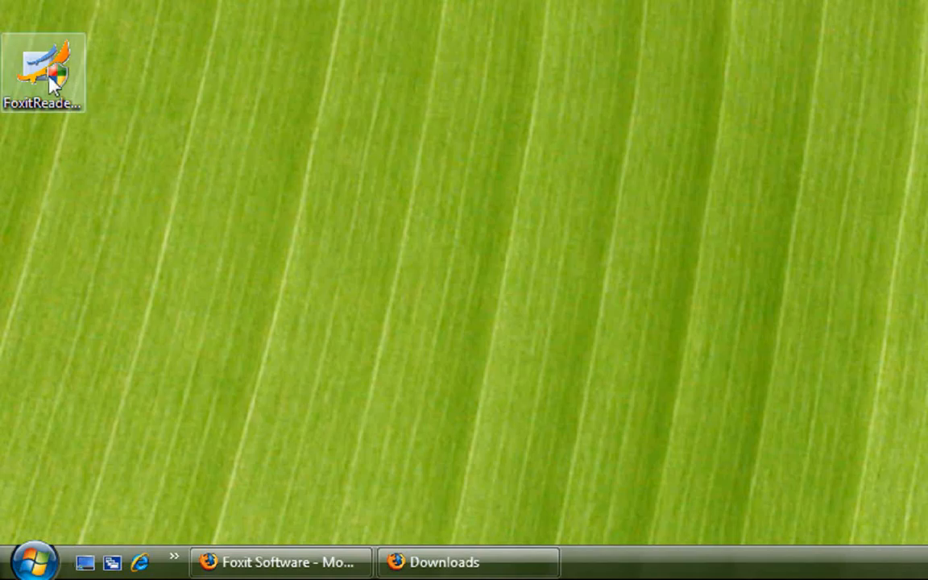
Launch the FoxitReader23 setup file from the desktop and allow it to run
{"action": "double_click", "coordinate": [42, 73]}
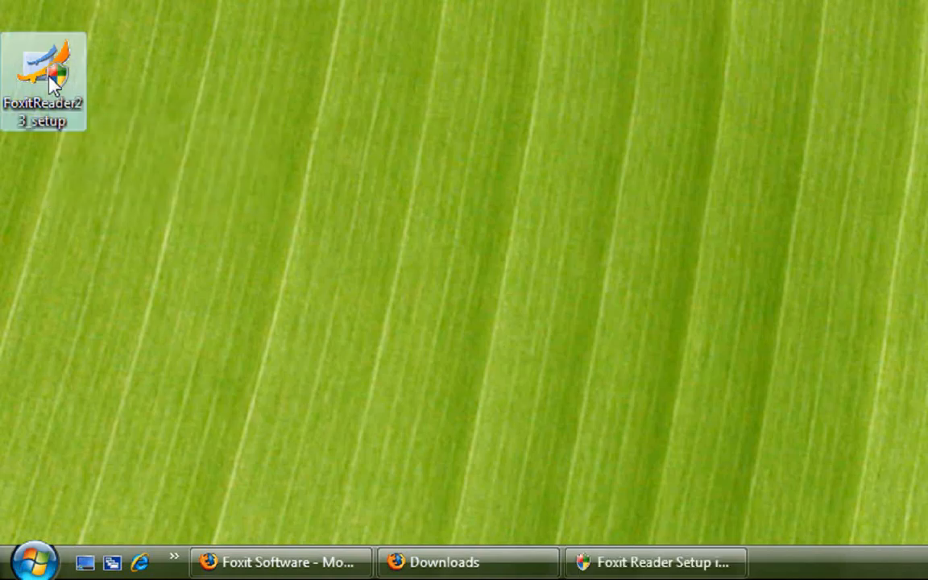
{"action": "double_click", "coordinate": [42, 61]}
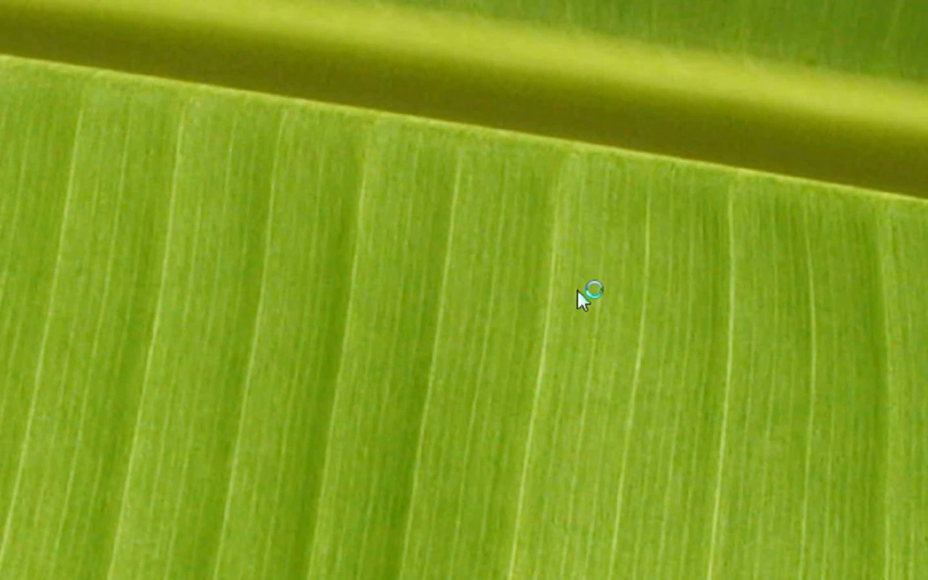
{"action": "mouse_move", "coordinate": [535, 326]}
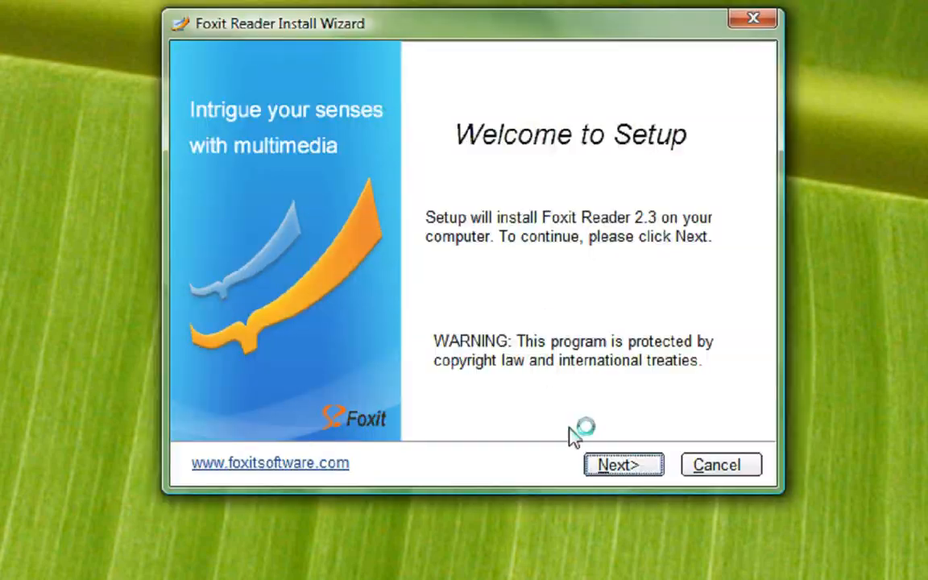
Advance past the welcome and new-features pages and scroll to the end of the license agreement
{"action": "left_click", "coordinate": [622, 464]}
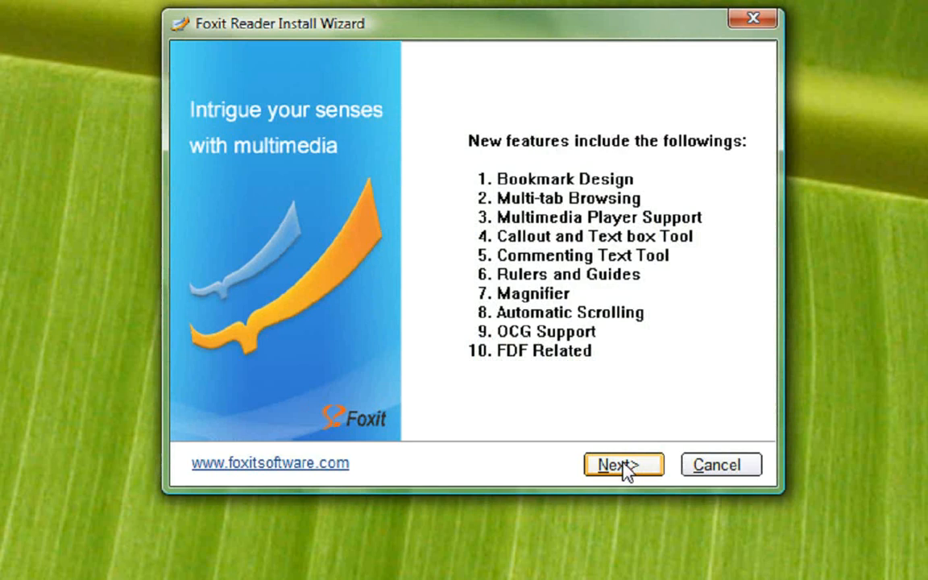
{"action": "left_click", "coordinate": [622, 464]}
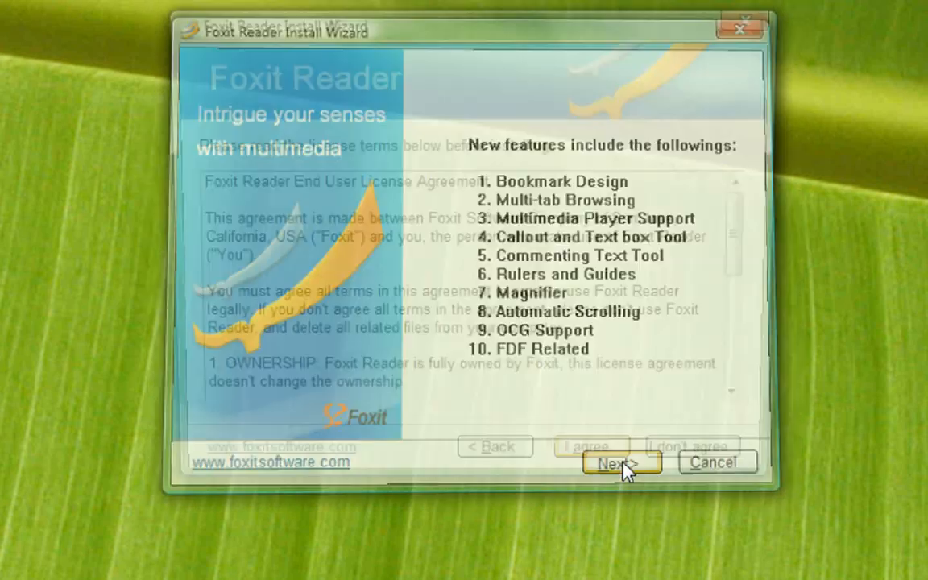
{"action": "left_click", "coordinate": [620, 464]}
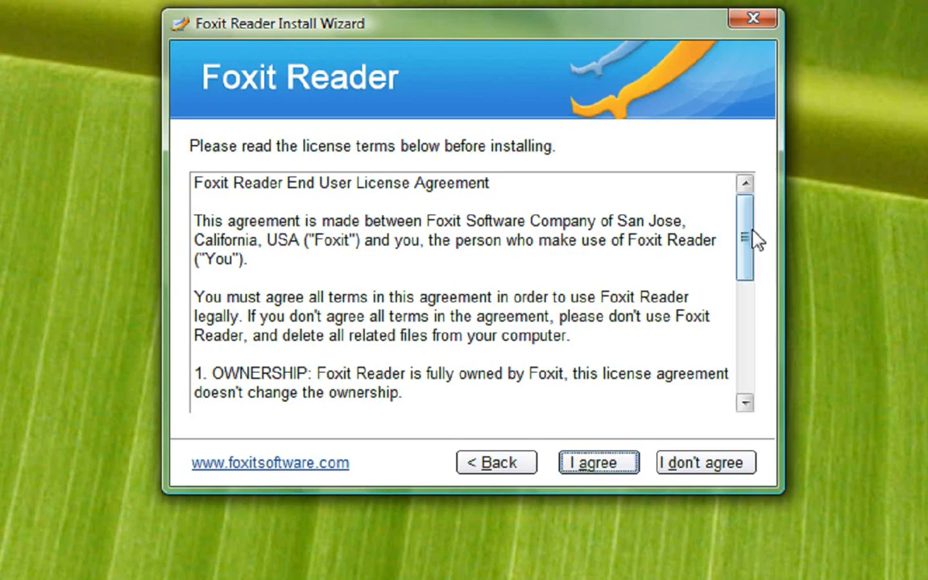
{"action": "scroll", "scroll_direction": "down", "scroll_amount": 3}
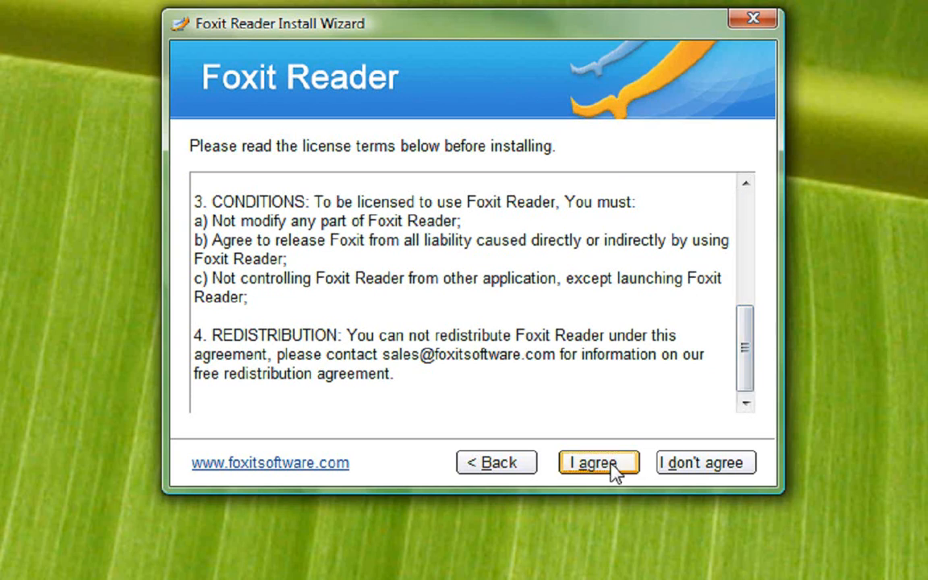
Accept the license and install Foxit Reader to the default Program Files location
{"action": "left_click", "coordinate": [597, 462]}
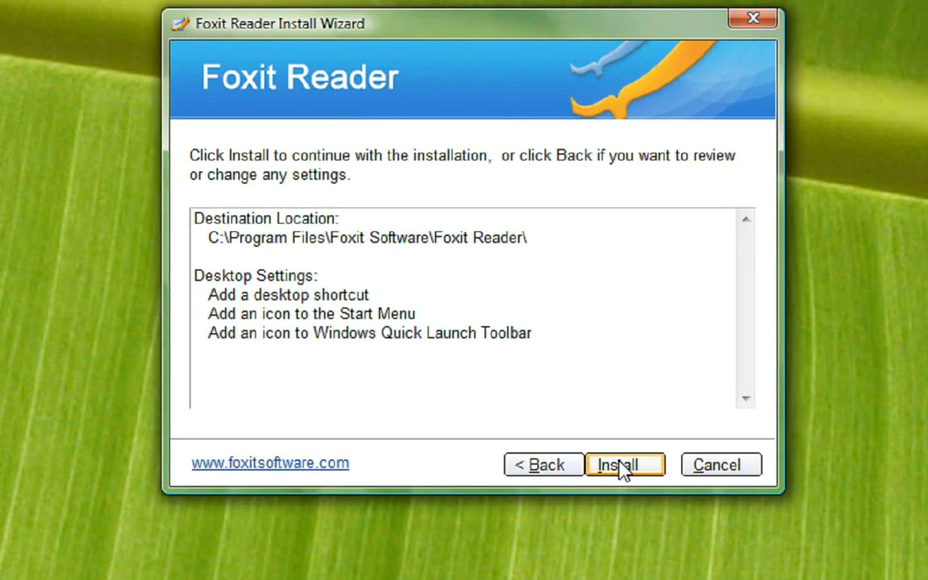
{"action": "left_click", "coordinate": [625, 464]}
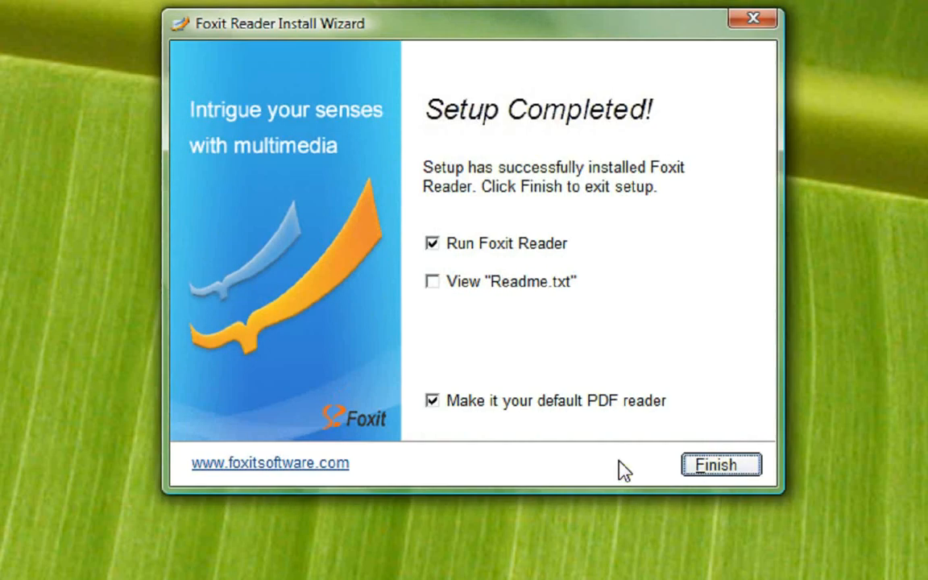
{"action": "mouse_move", "coordinate": [546, 326]}
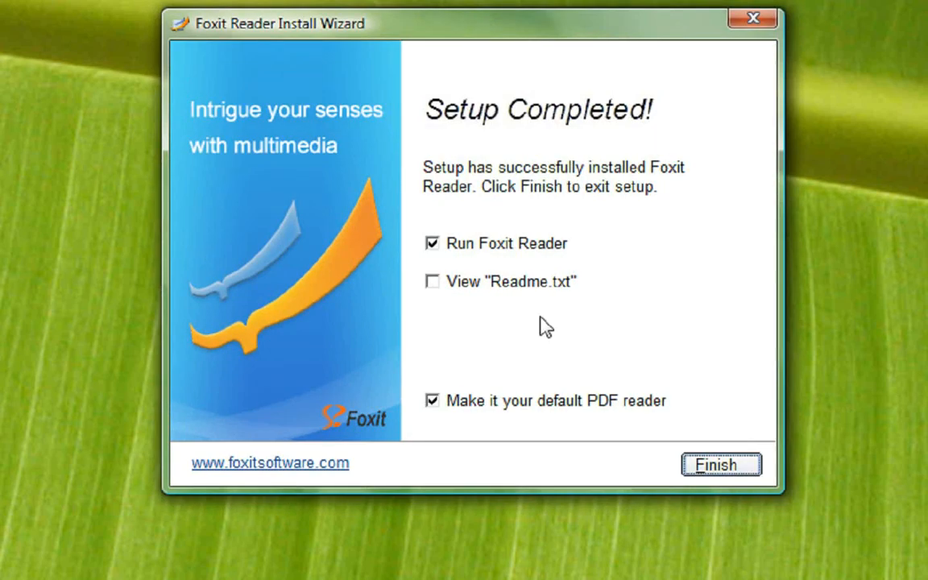
{"action": "mouse_move", "coordinate": [557, 257]}
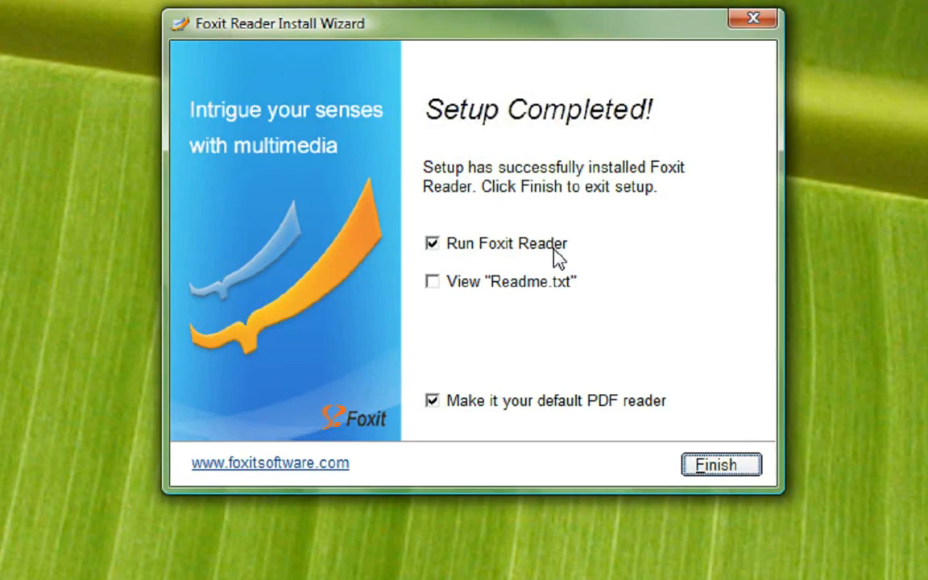
{"action": "mouse_move", "coordinate": [509, 384]}
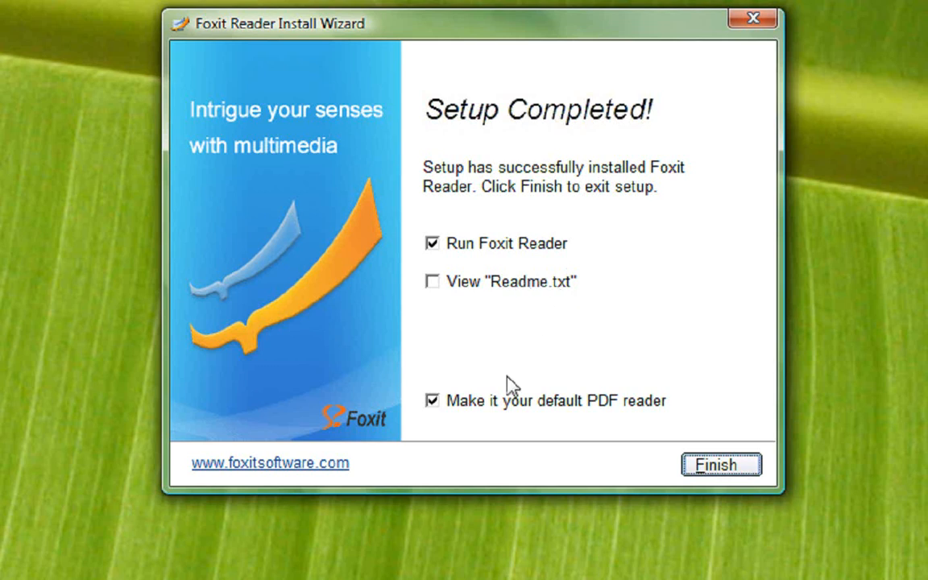
{"action": "mouse_move", "coordinate": [618, 411]}
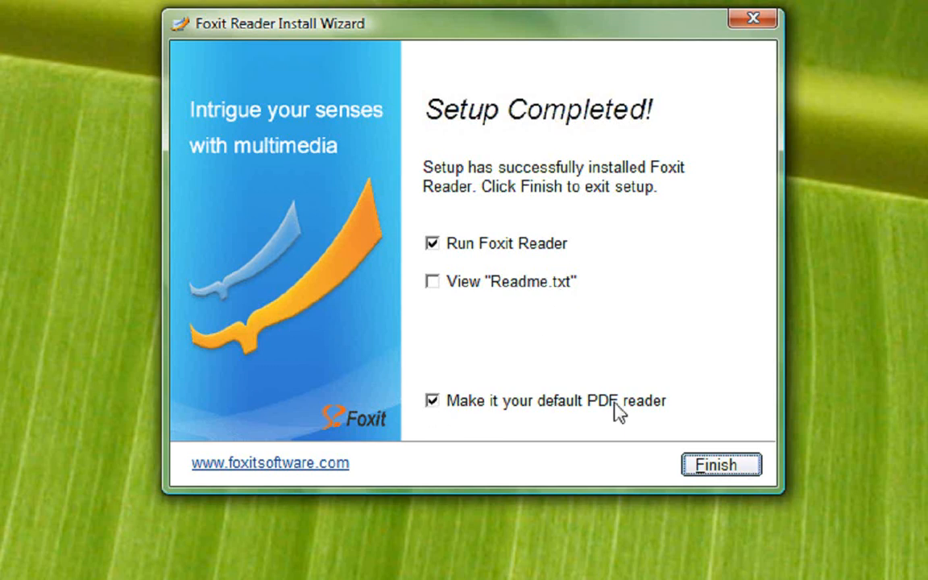